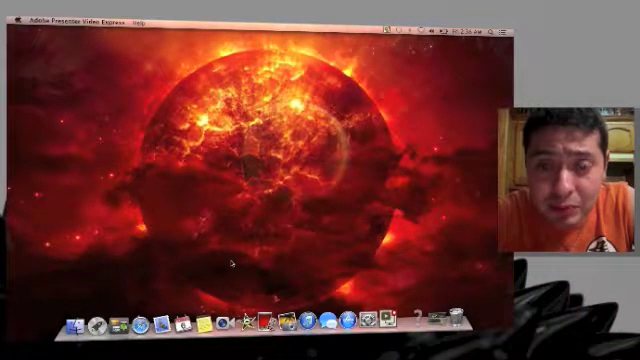
mouse_move(222, 322)
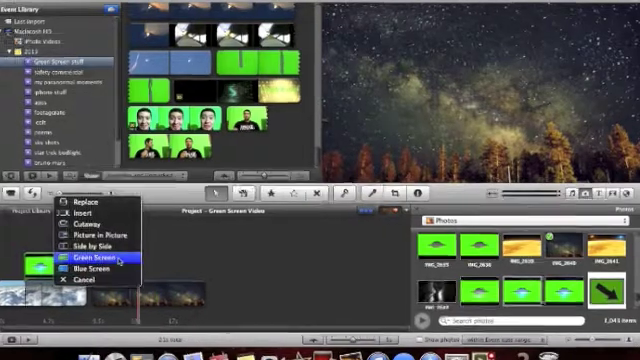
Key the UFO clip over the starry sky as Green Screen and set Green Gain to 70%
click(104, 260)
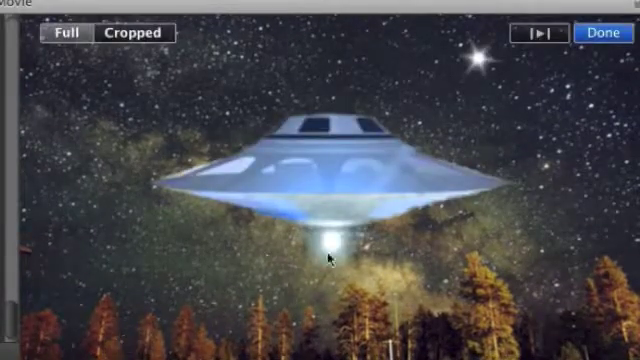
click(604, 33)
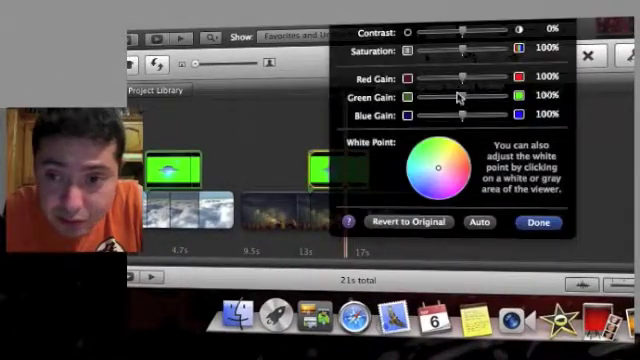
drag(460, 96, 448, 96)
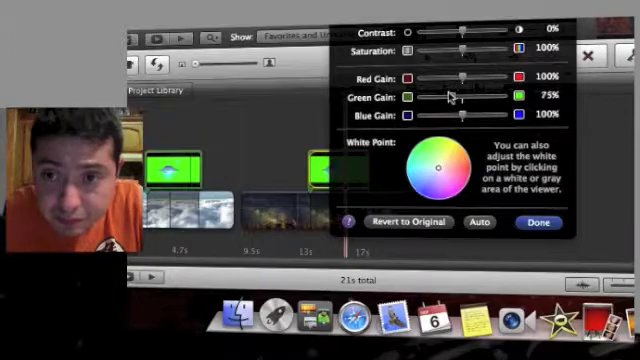
drag(452, 95, 448, 95)
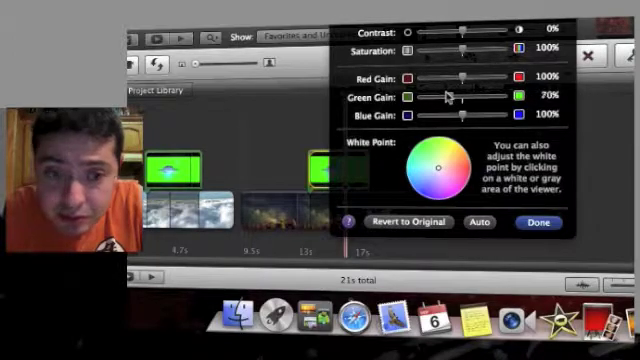
click(538, 222)
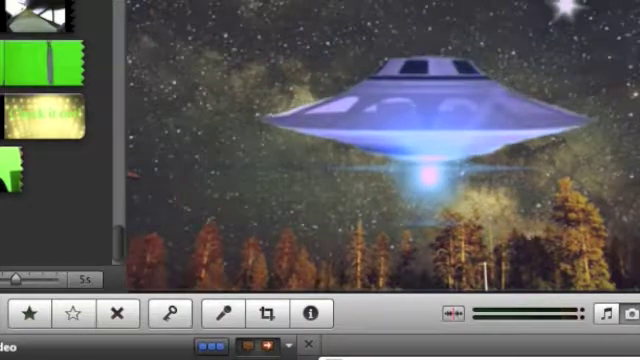
Apply a Ken Burns pan from upper right to lower left on the starry UFO shot
click(269, 312)
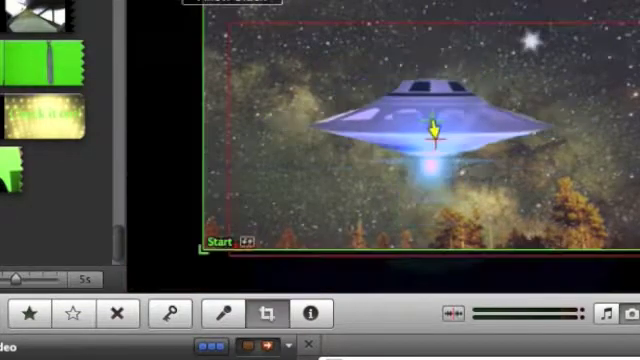
mouse_move(195, 272)
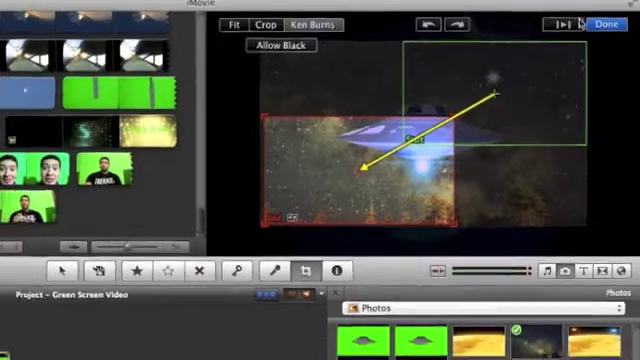
click(604, 21)
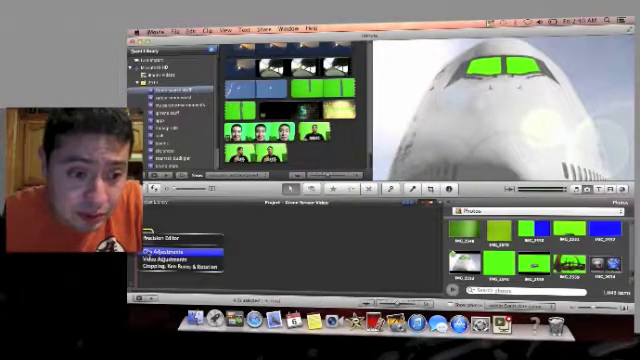
Open Clip Adjustments for the jumbo-jet clip in the timeline
click(178, 246)
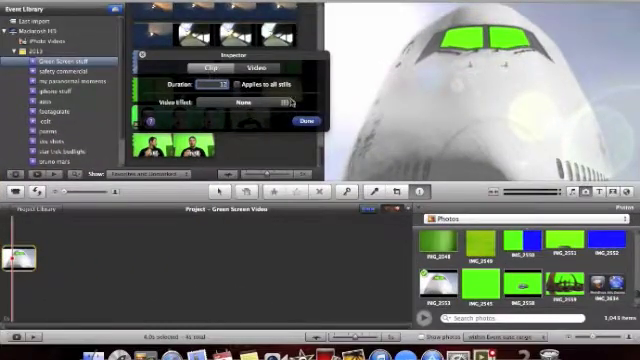
Close the jet clip's settings and overlay the presenter clip on it as Green Screen
click(302, 119)
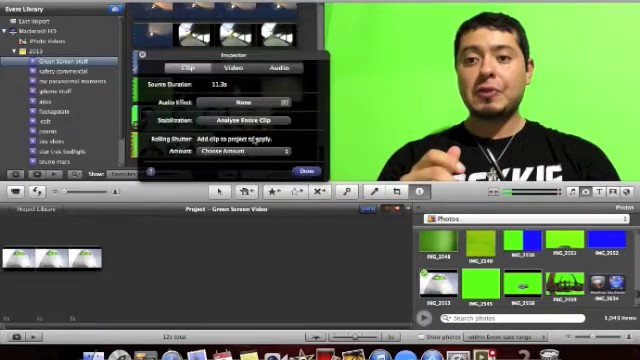
click(305, 172)
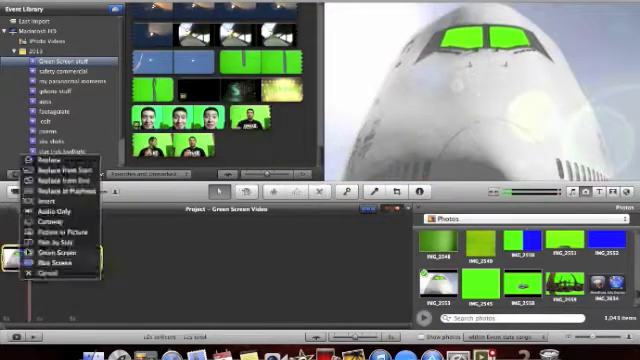
click(58, 257)
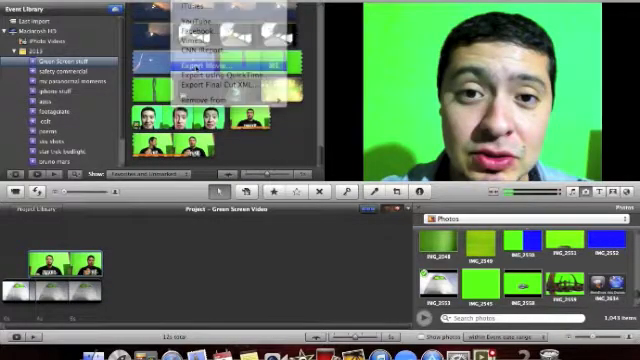
Export the composited Green Screen Video project as a movie to the desktop
click(172, 63)
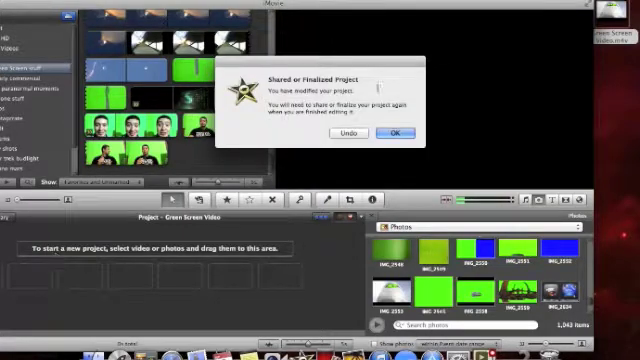
Dismiss the project-modified notice, add the jumbo-jet clip back, and close its settings
click(398, 132)
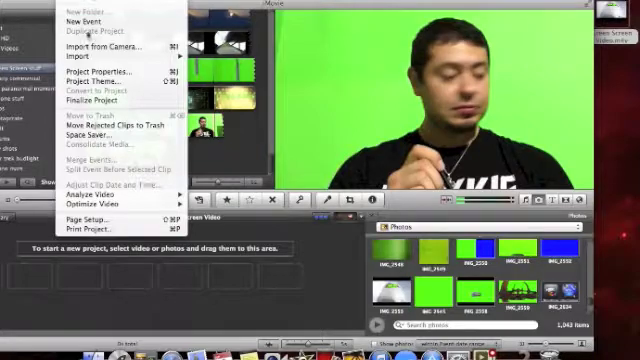
mouse_move(105, 45)
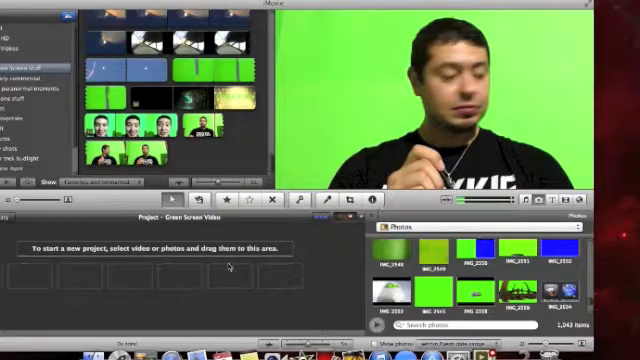
click(35, 63)
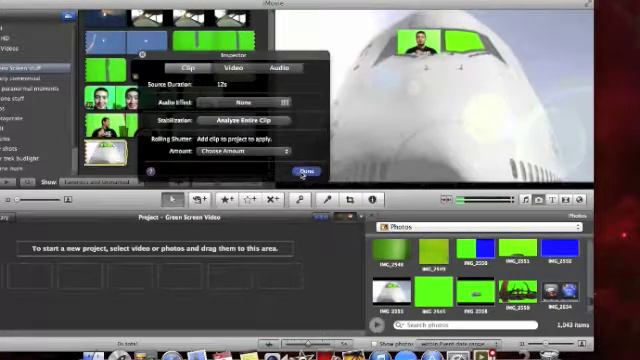
click(302, 174)
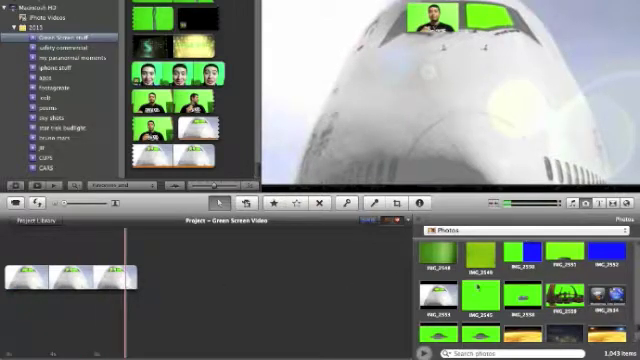
Scroll down the Photos browser to reach the pepperoni pizza photo
scroll(down, 3)
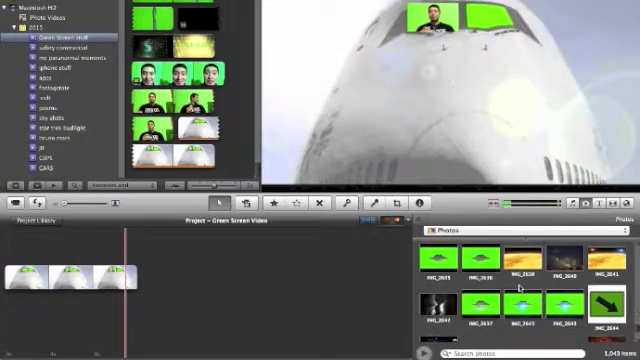
scroll(down, 3)
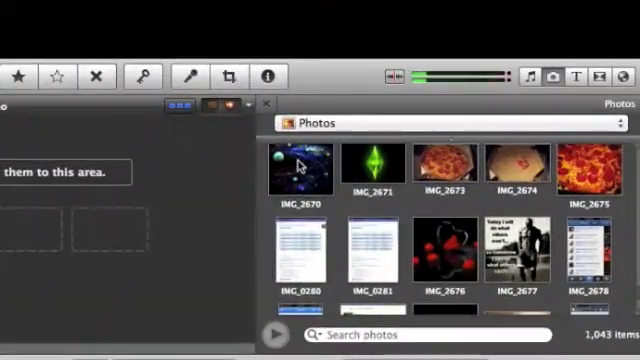
scroll(down, 3)
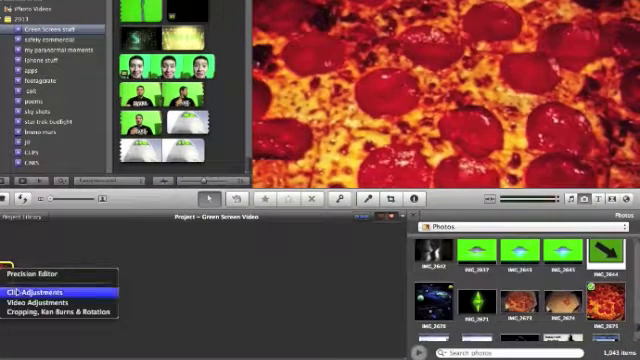
Open the pizza photo's clip adjustments and confirm them with Done
click(40, 290)
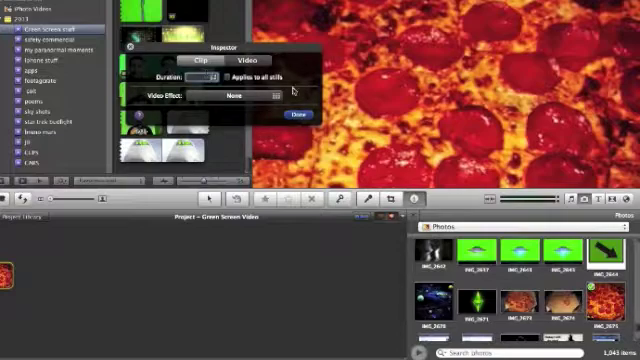
click(290, 114)
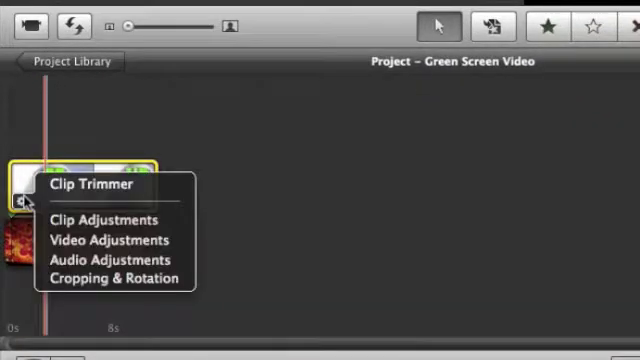
mouse_move(108, 260)
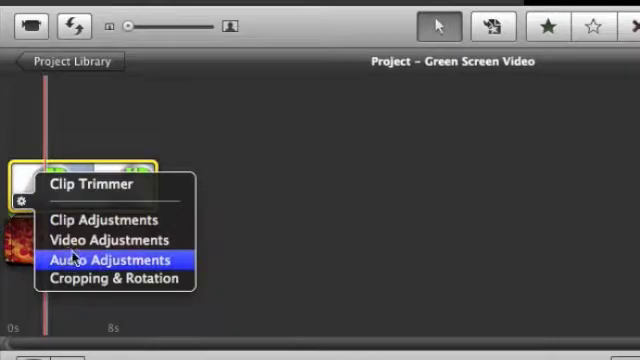
Open the airplane clip's Video Adjustments and lower its Green Gain slider
click(108, 239)
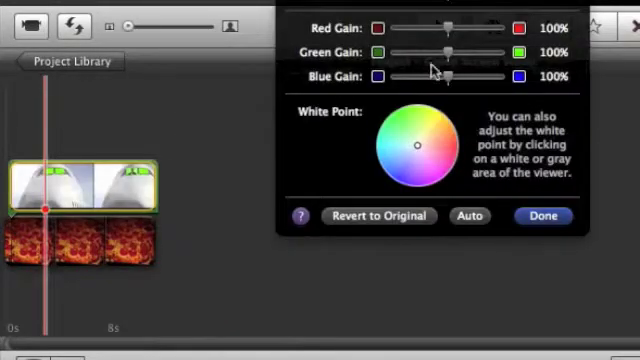
drag(451, 52, 440, 52)
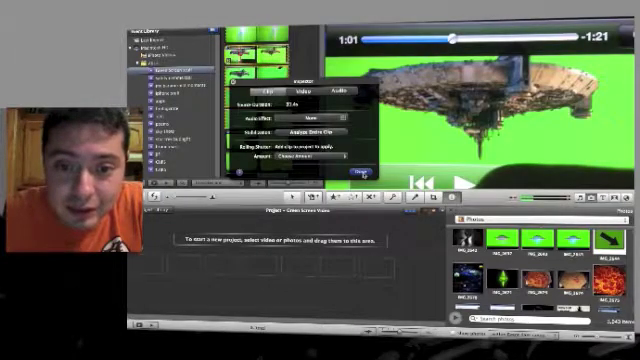
Close the green-screen ship clip's Inspector settings with Done
click(356, 175)
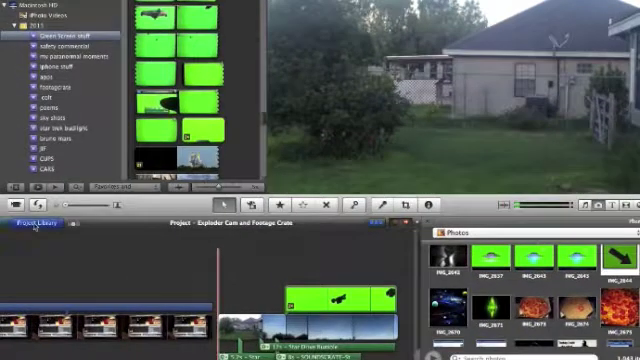
Open the Project Library and scroll through the saved projects
click(34, 222)
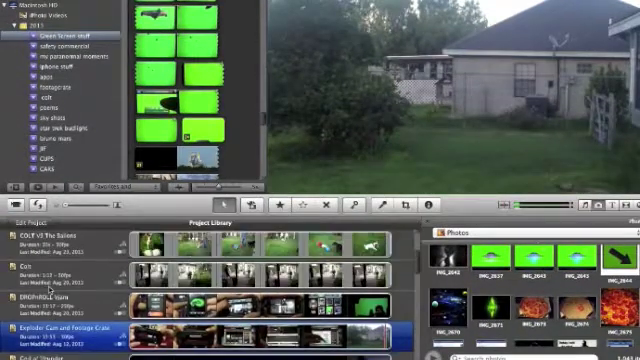
scroll(up, 3)
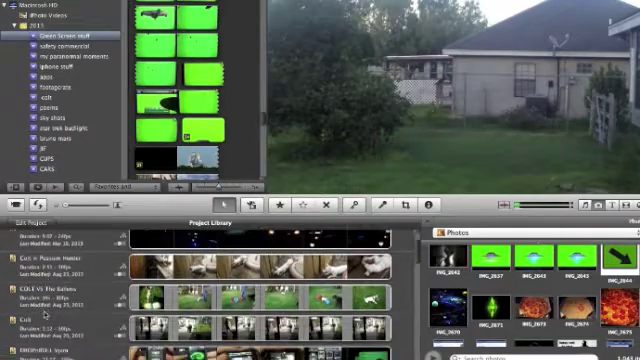
scroll(down, 3)
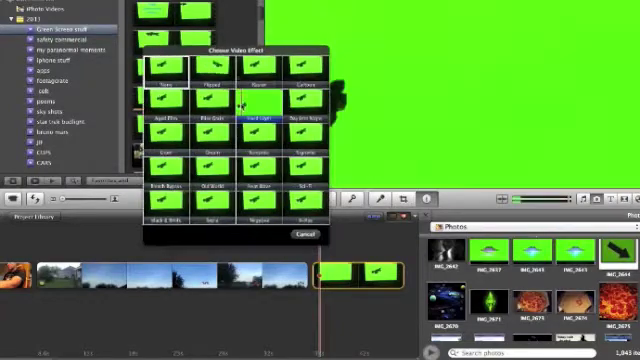
Open the GREEN SCREEN project holding the starship clips
click(262, 112)
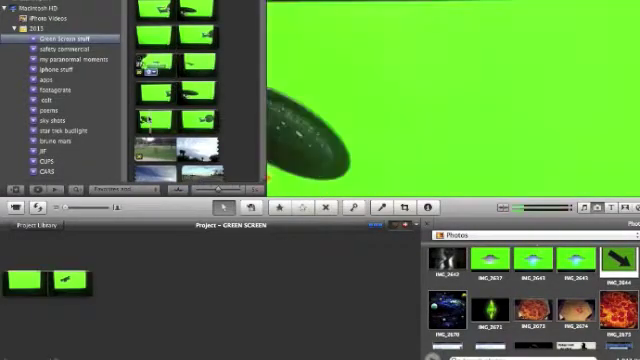
click(165, 120)
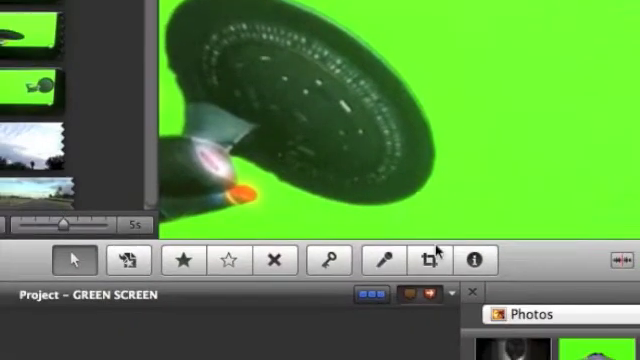
Crop the ship clip so the starship fills more of the frame
click(430, 259)
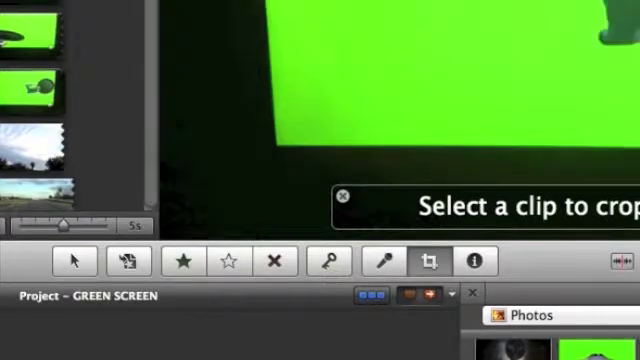
click(433, 261)
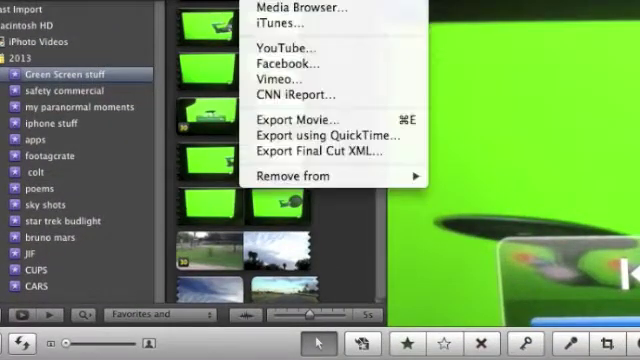
Export GREEN SCREEN as a Medium movie to the Desktop
click(305, 120)
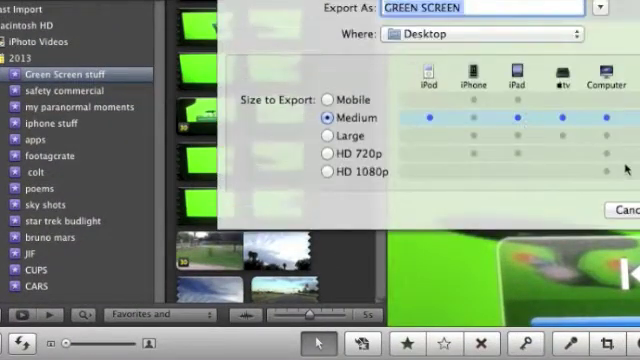
click(615, 211)
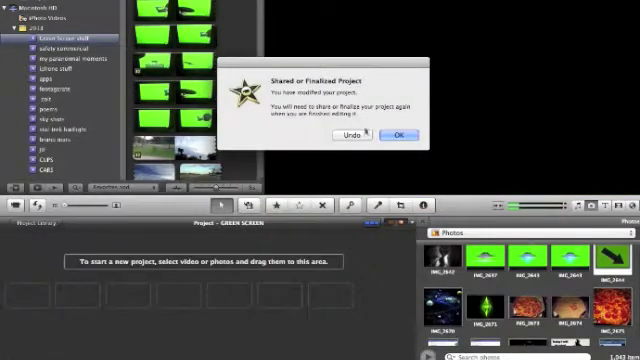
Accept the Shared or Finalized Project alert after clearing the timeline
click(397, 135)
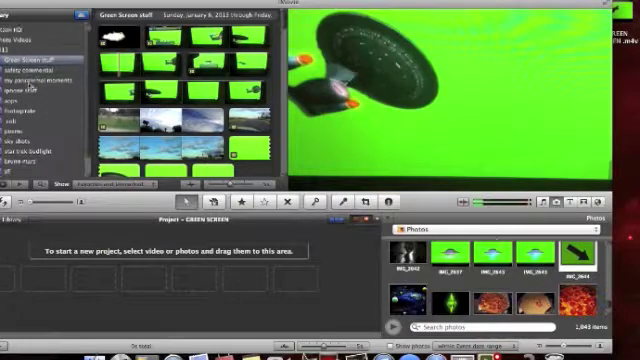
Add a sky shots clip to the project and change the frame rate to 30
click(25, 130)
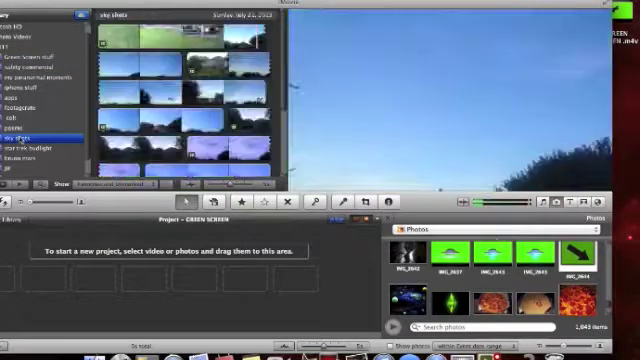
click(232, 65)
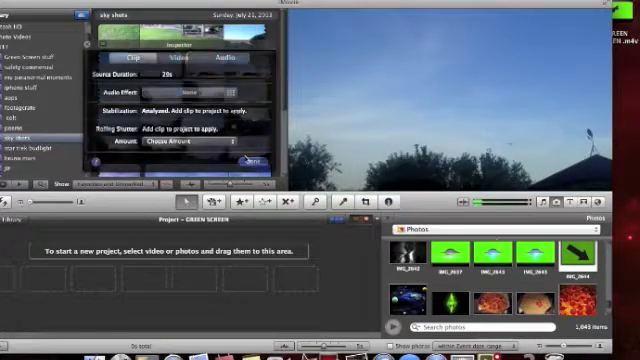
click(246, 160)
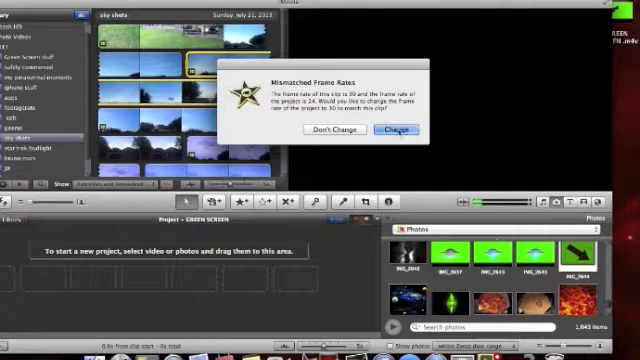
click(394, 135)
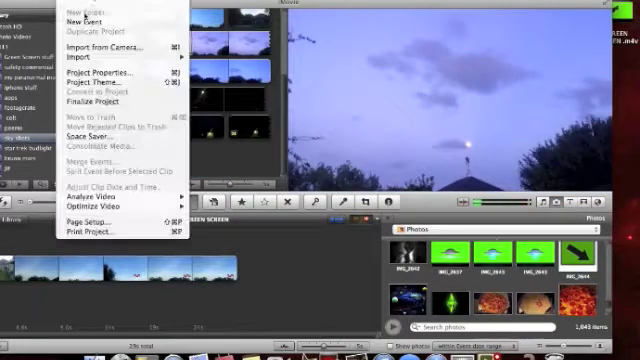
mouse_move(110, 47)
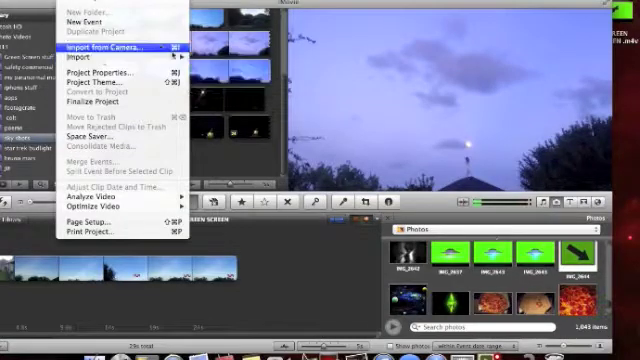
Import GREEN SCREEN.m4v from the Desktop into the sky shots event
click(106, 46)
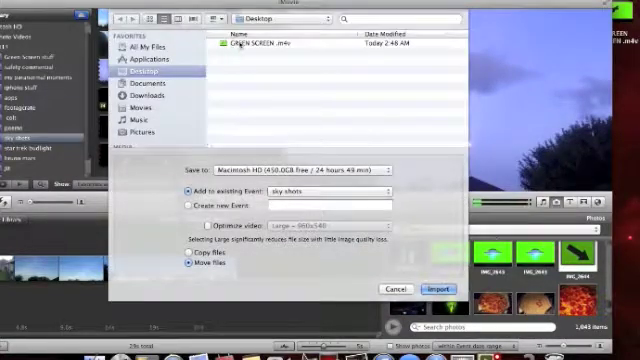
click(436, 289)
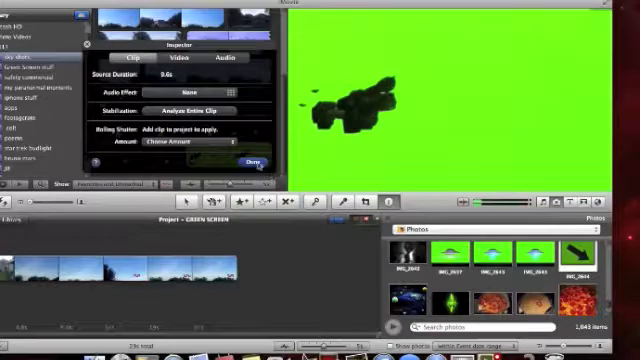
click(245, 164)
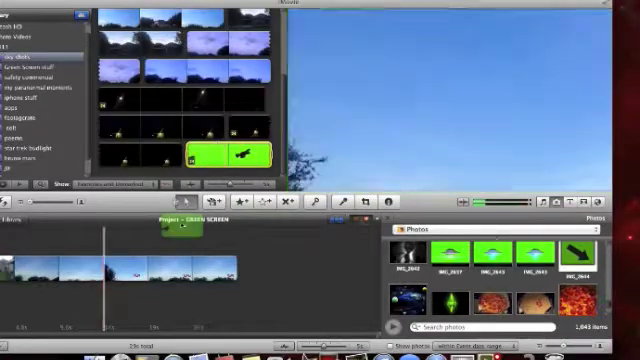